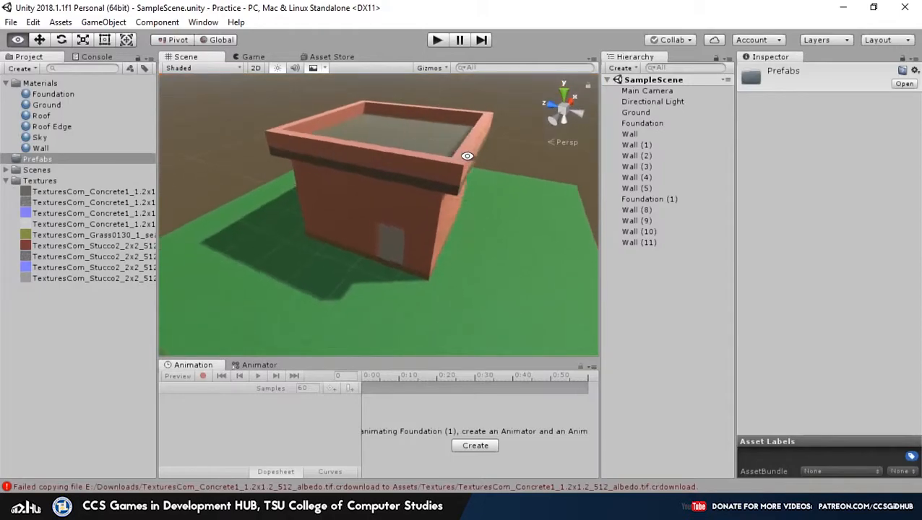
Step: Inspect the house pieces Foundation, Ground, Wall (8) and the roof slab Foundation (1)
drag(468, 156, 446, 243)
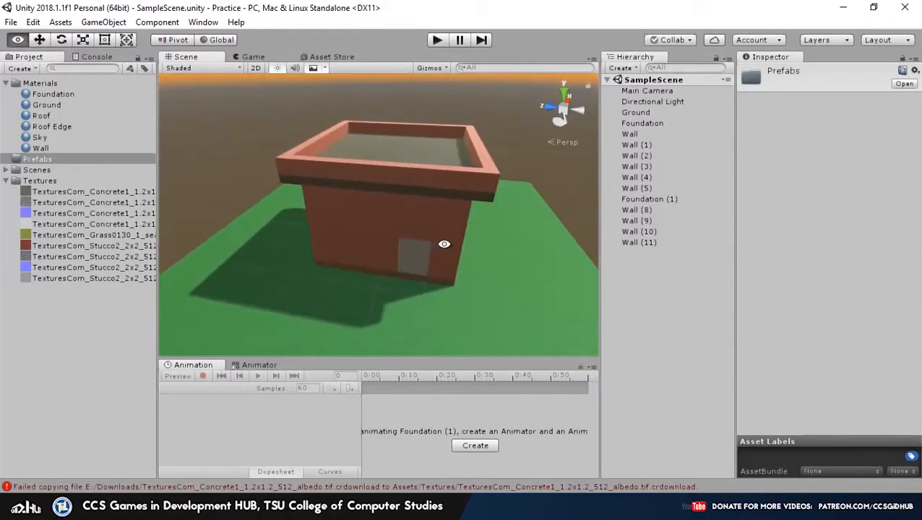
click(644, 123)
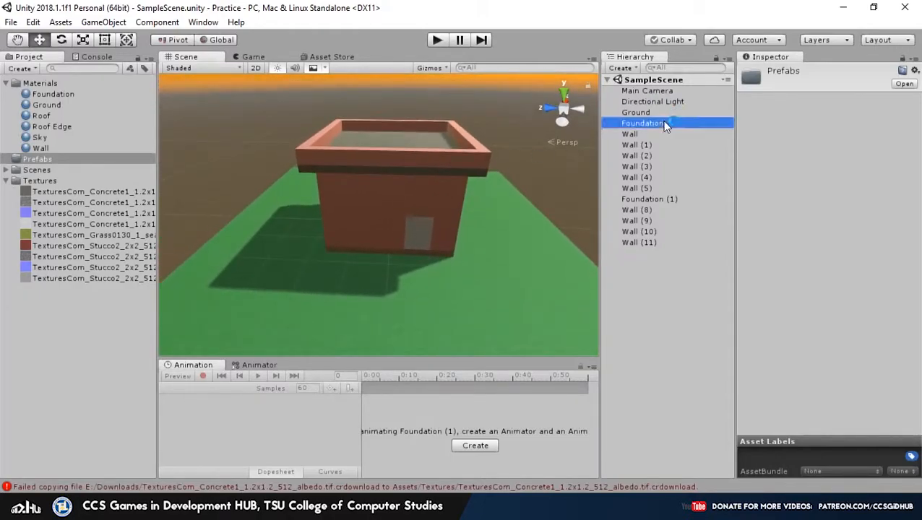
click(636, 113)
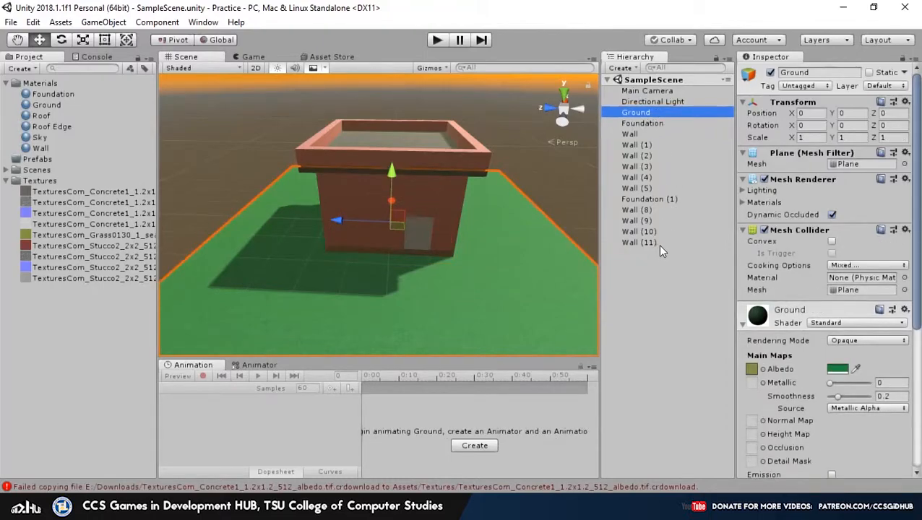
click(638, 210)
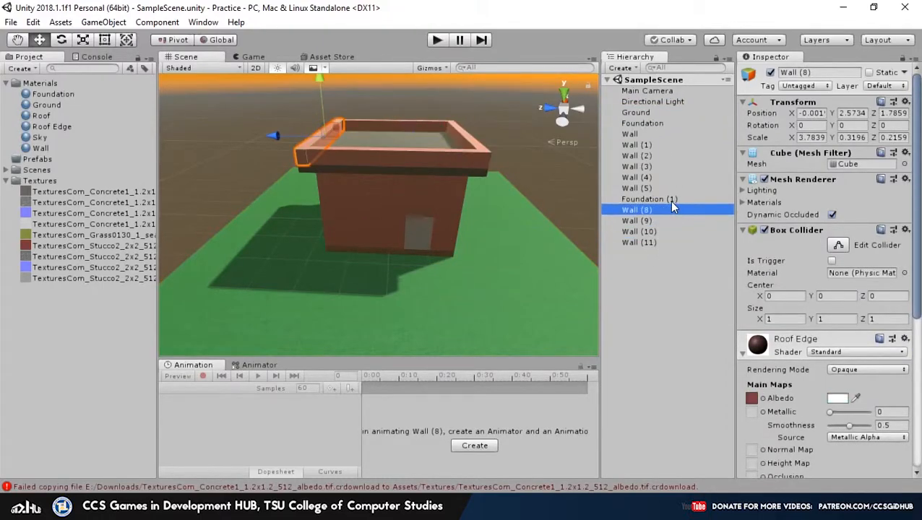
click(649, 199)
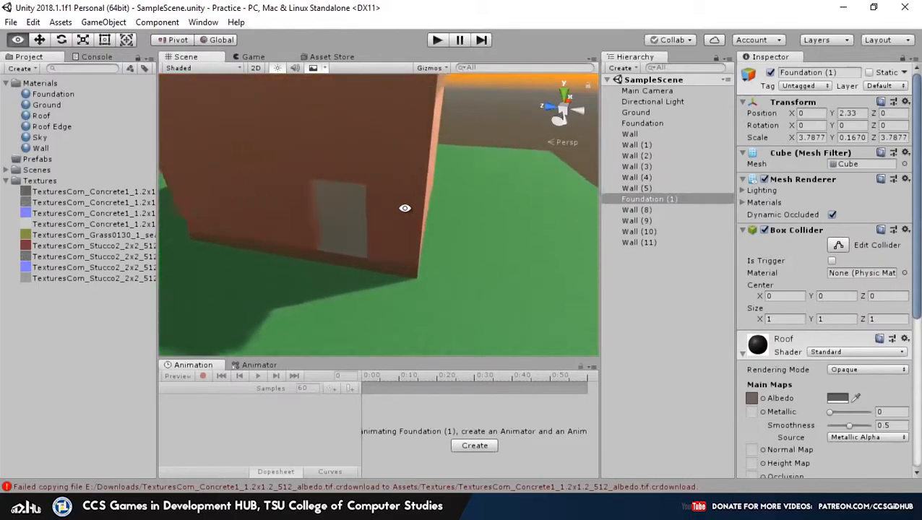
click(642, 123)
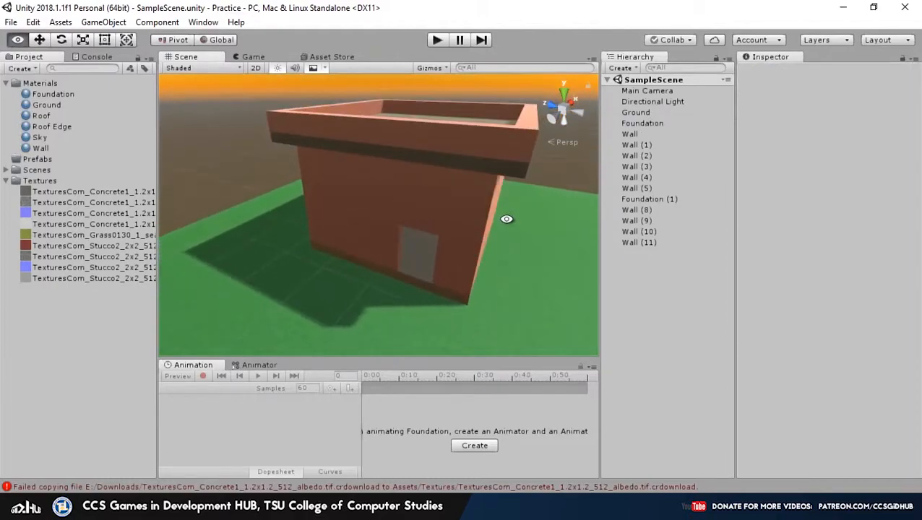
click(631, 133)
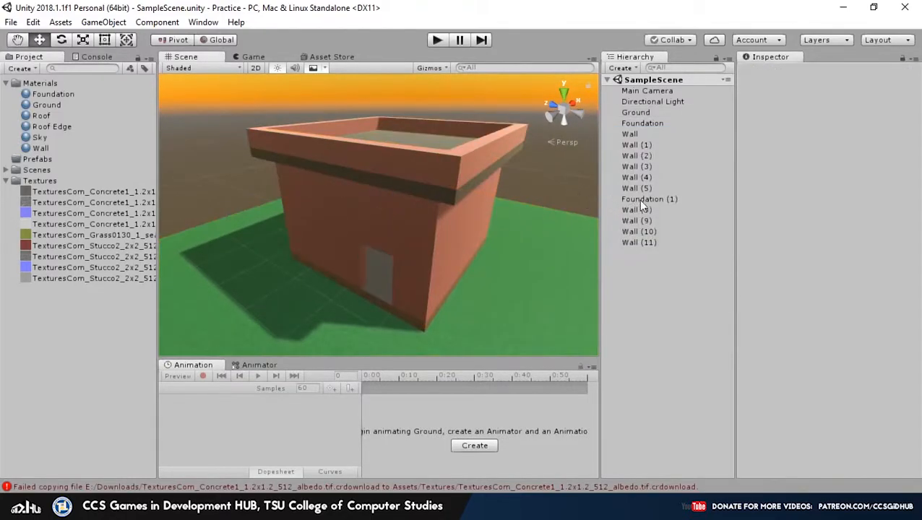
Step: Rename the roof slab Foundation (1) to Roof
click(649, 200)
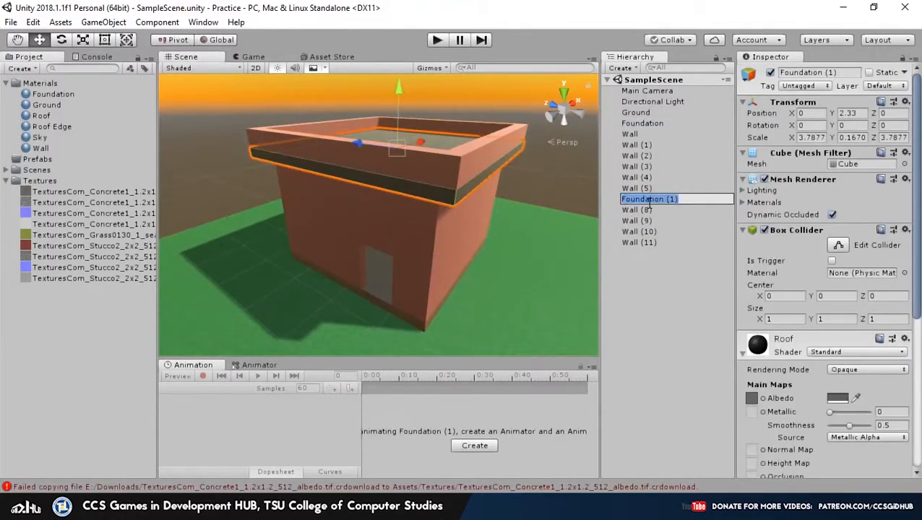
click(630, 200)
text(Roof)
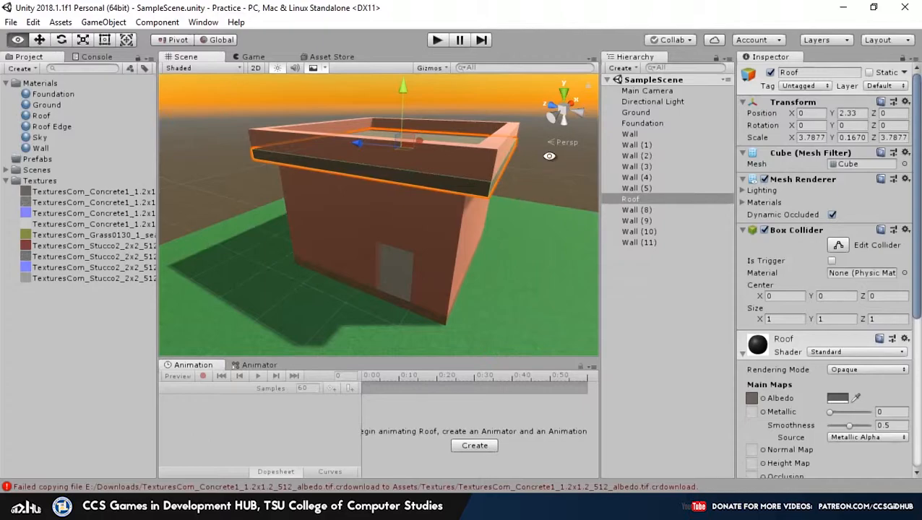
click(630, 133)
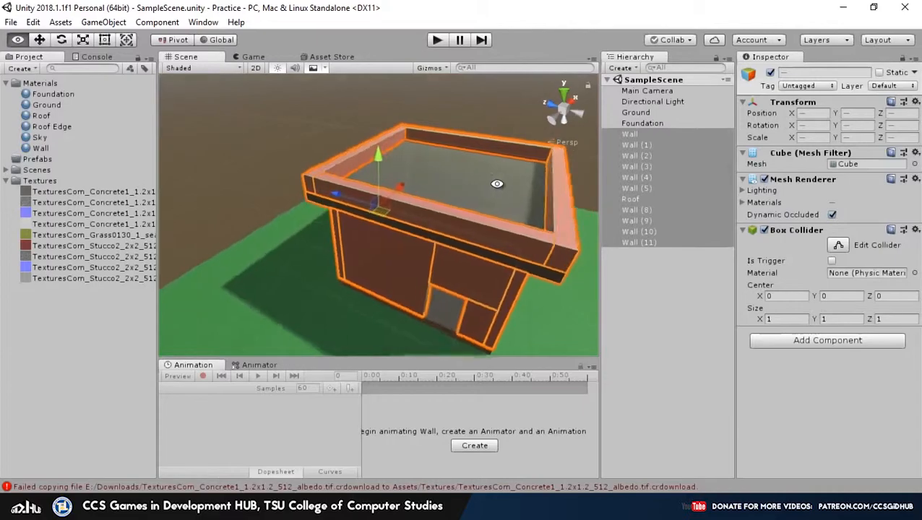
Step: Create an empty GameObject and rename it House
click(628, 68)
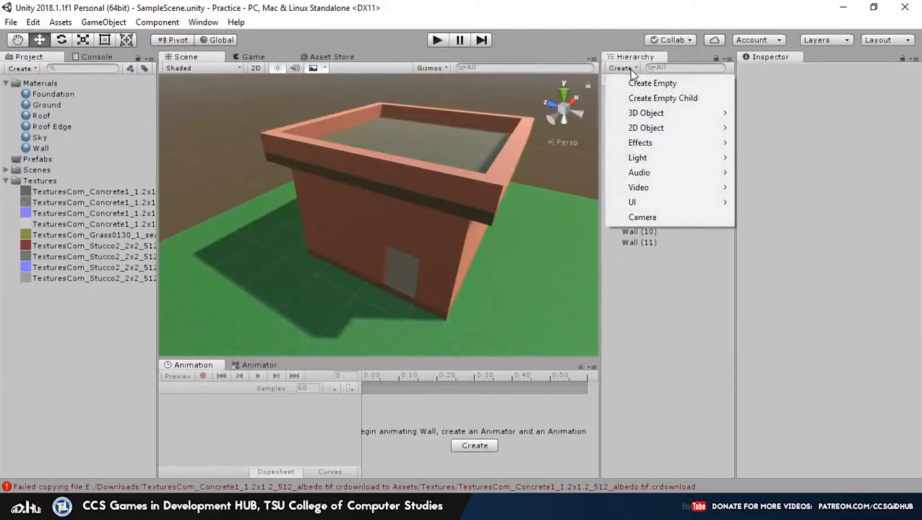
click(652, 82)
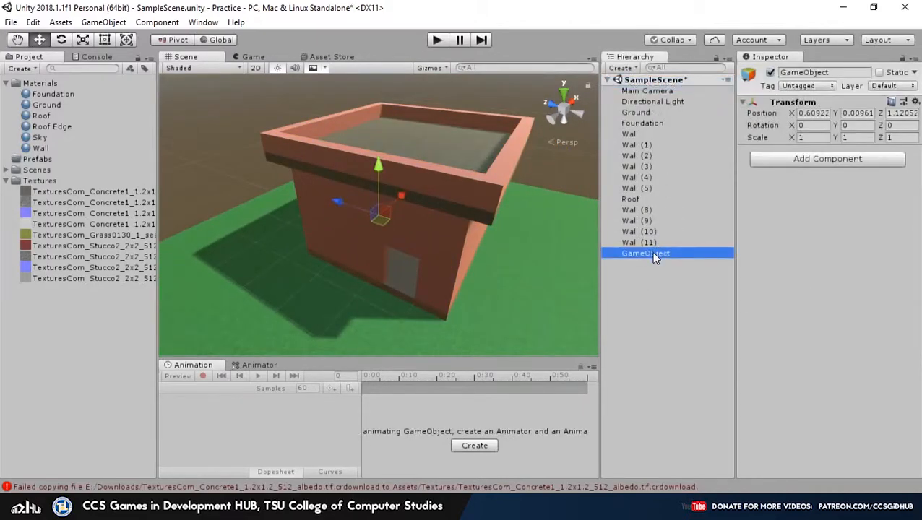
double_click(644, 253)
text(House)
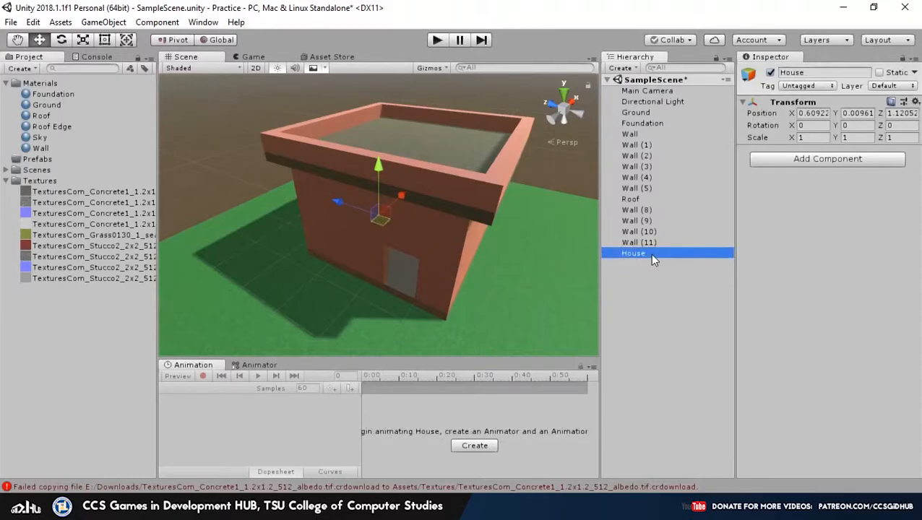
click(639, 243)
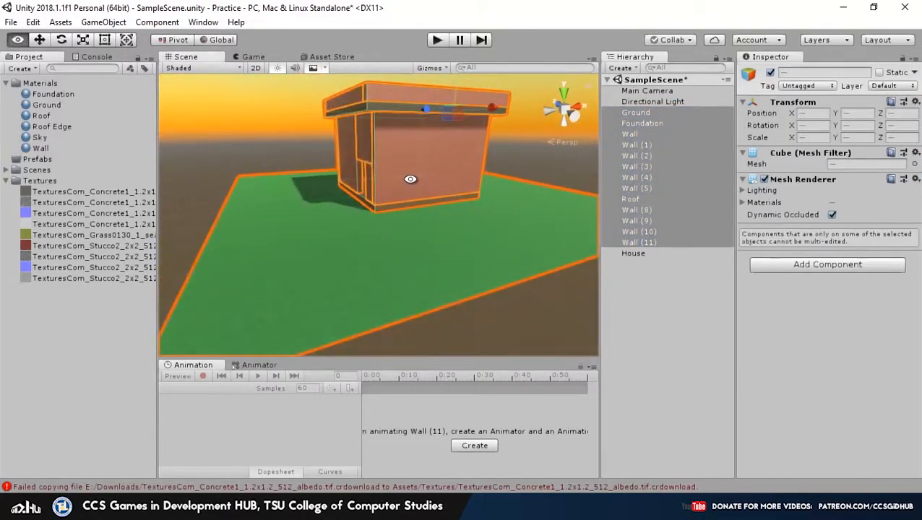
Step: Parent Ground, Foundation, the walls and Roof under the empty House object
drag(411, 179, 426, 232)
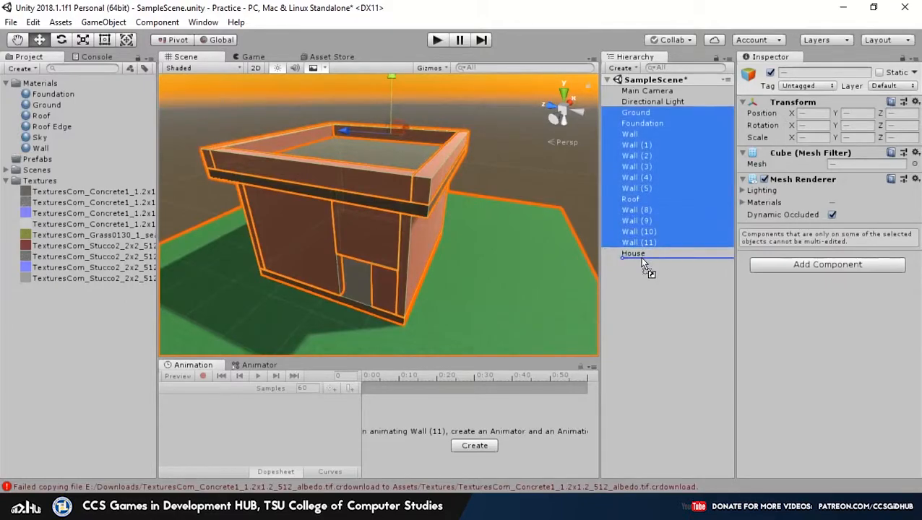
click(633, 253)
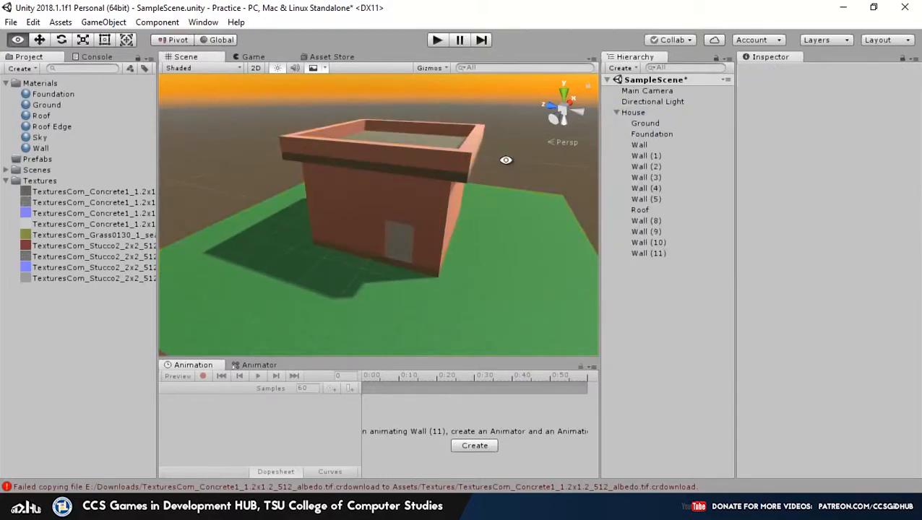
click(633, 113)
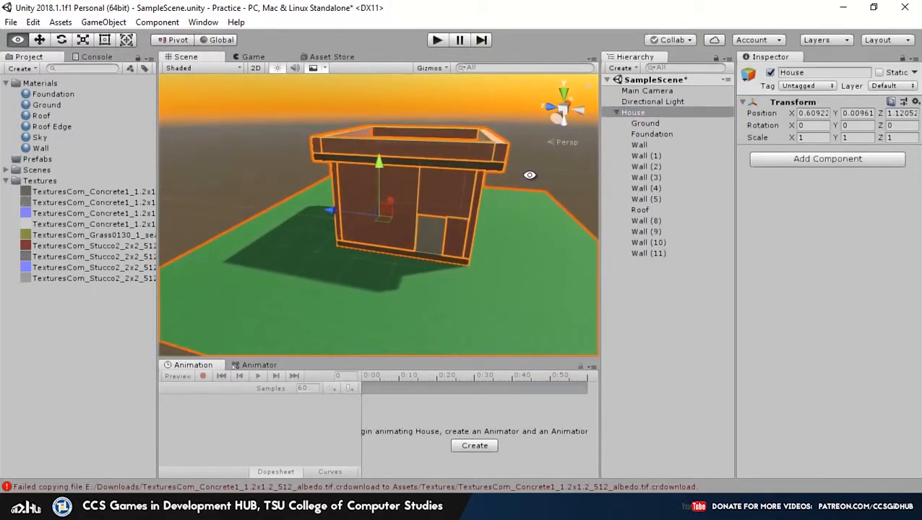
Step: Orbit the view to check the grouped house, leaving only House selected
drag(530, 175, 406, 197)
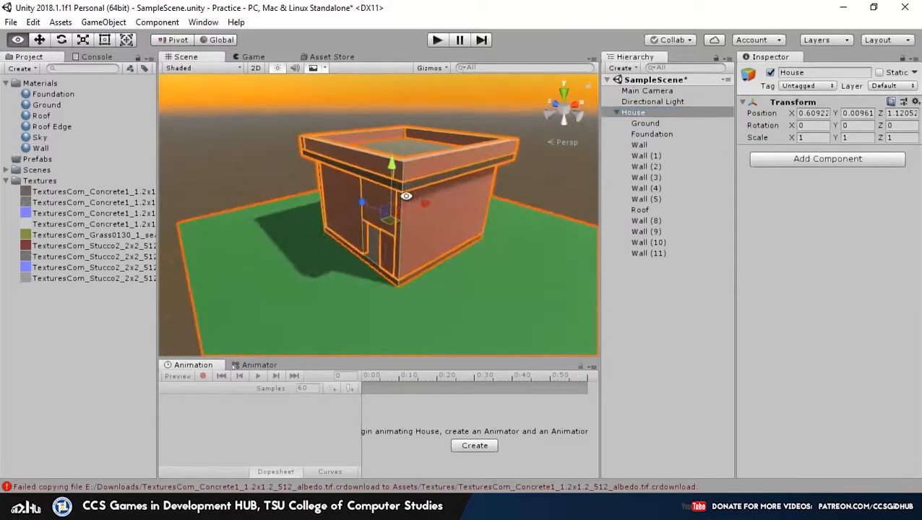
drag(406, 197, 477, 205)
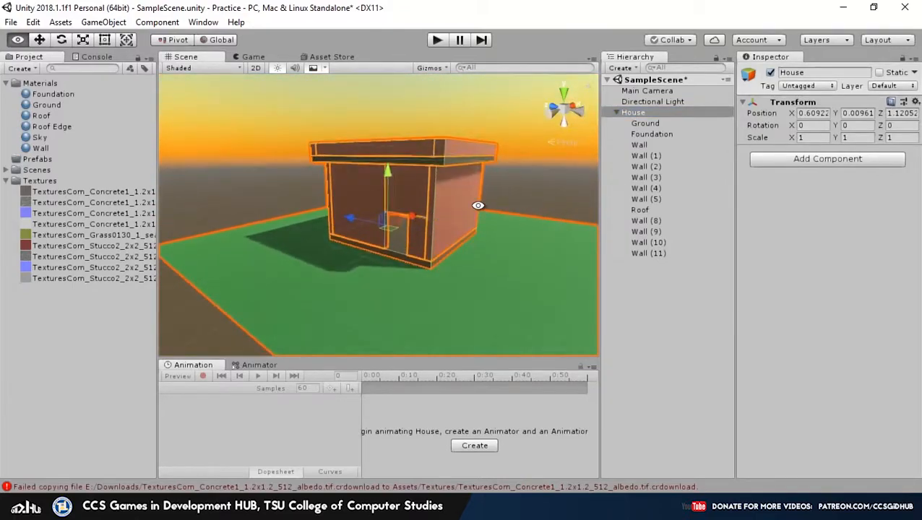
drag(477, 205, 593, 237)
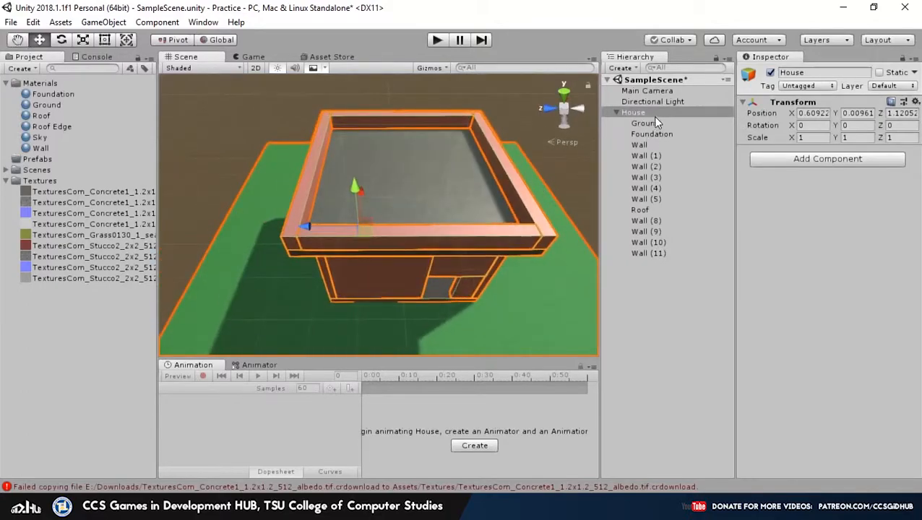
click(644, 123)
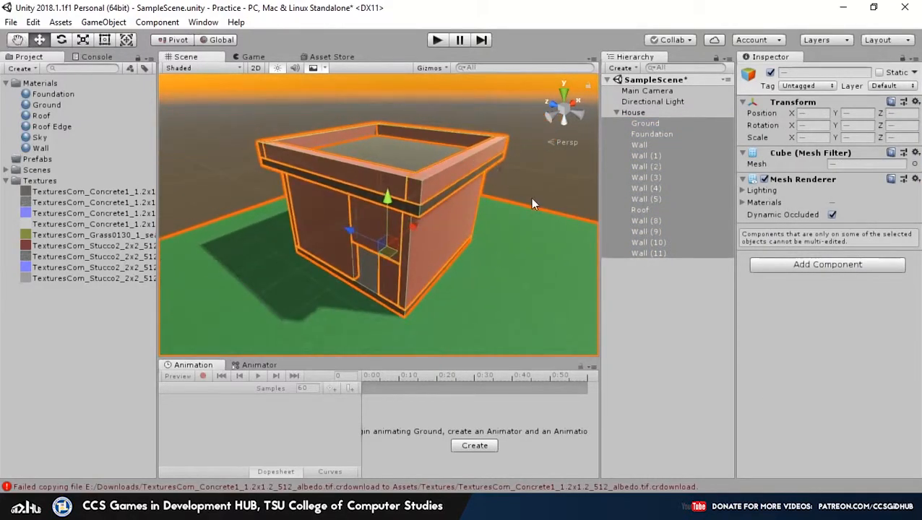
click(634, 113)
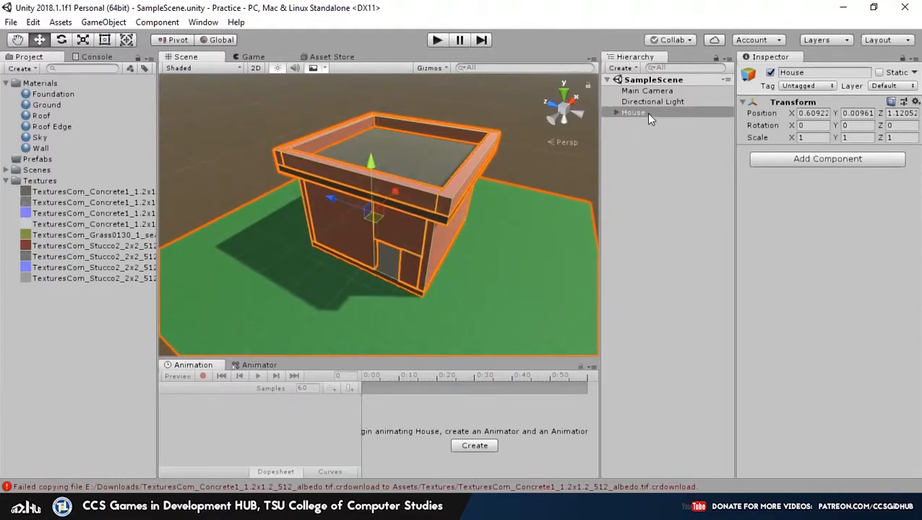
Step: Drag House into the Prefabs folder to save it as a House prefab
click(633, 112)
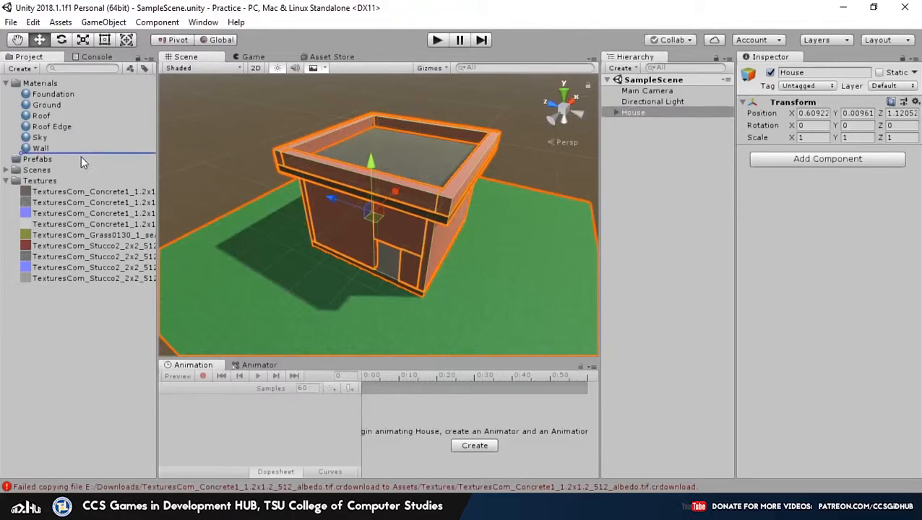
click(38, 159)
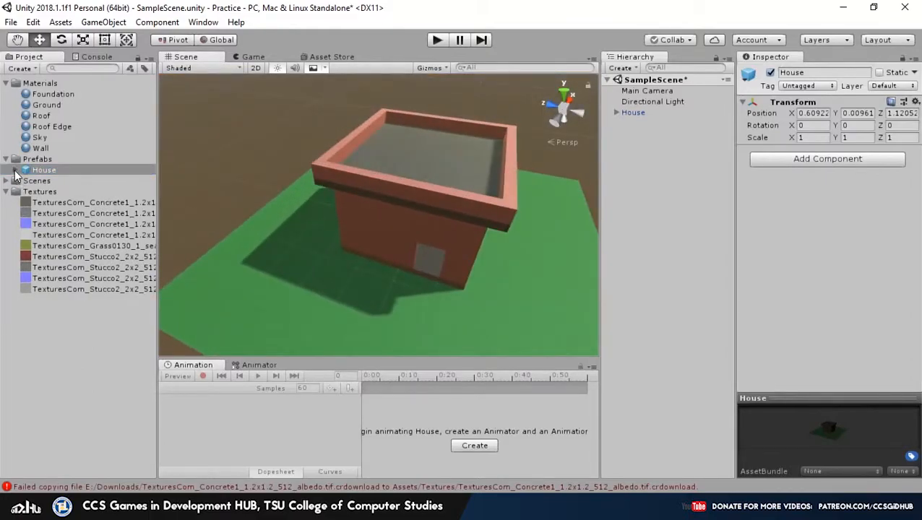
click(52, 277)
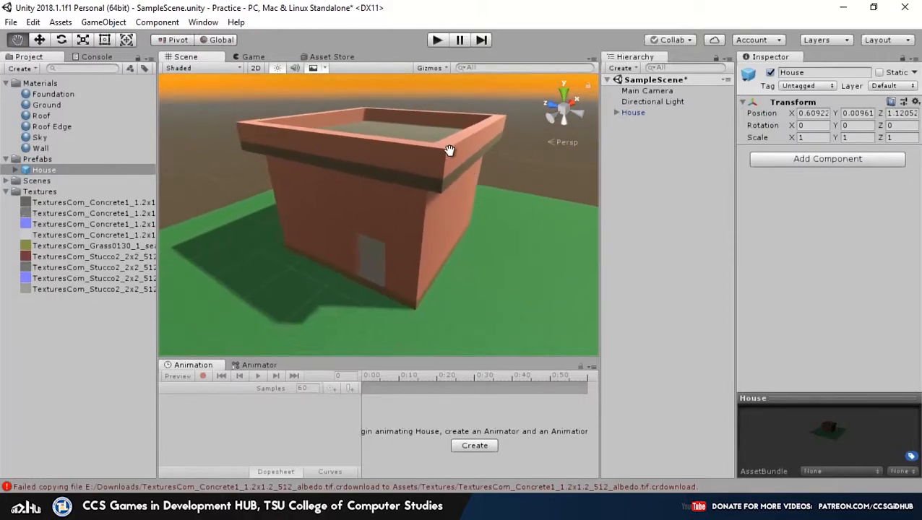
drag(448, 150, 434, 204)
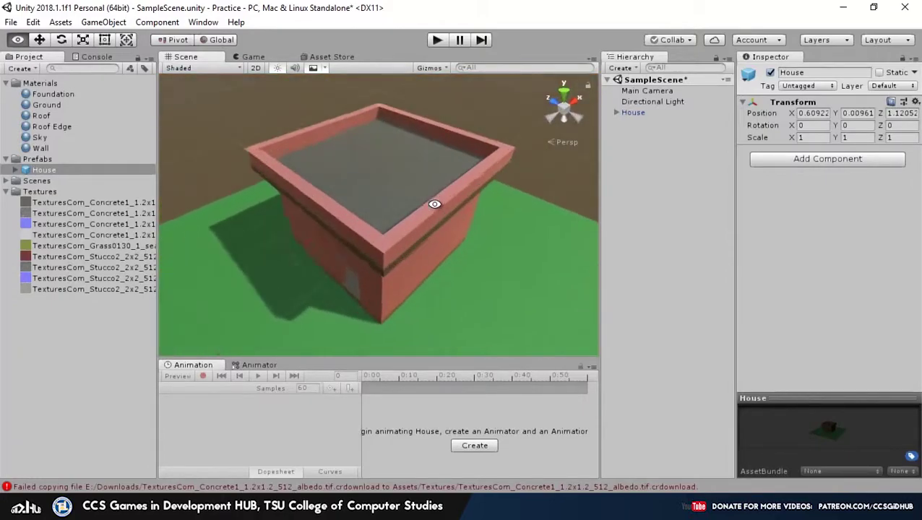
drag(433, 202, 424, 257)
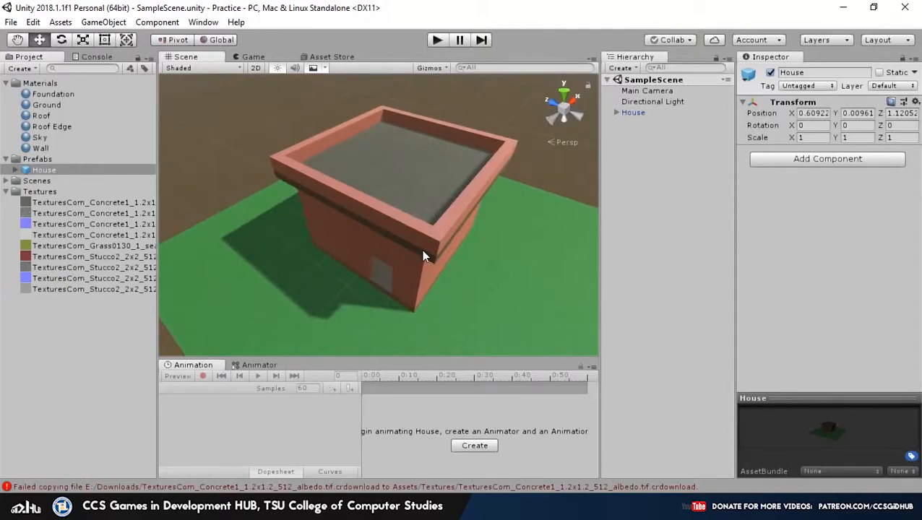
drag(422, 256, 449, 230)
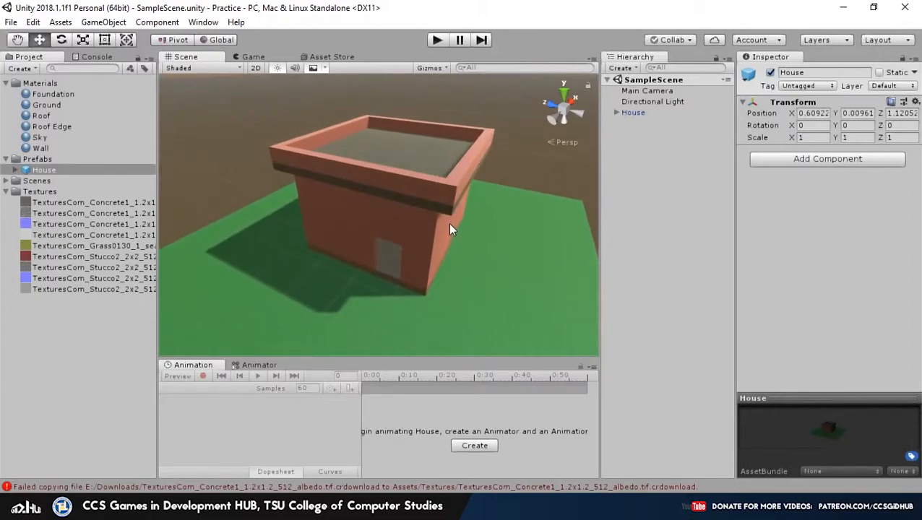
drag(452, 230, 436, 270)
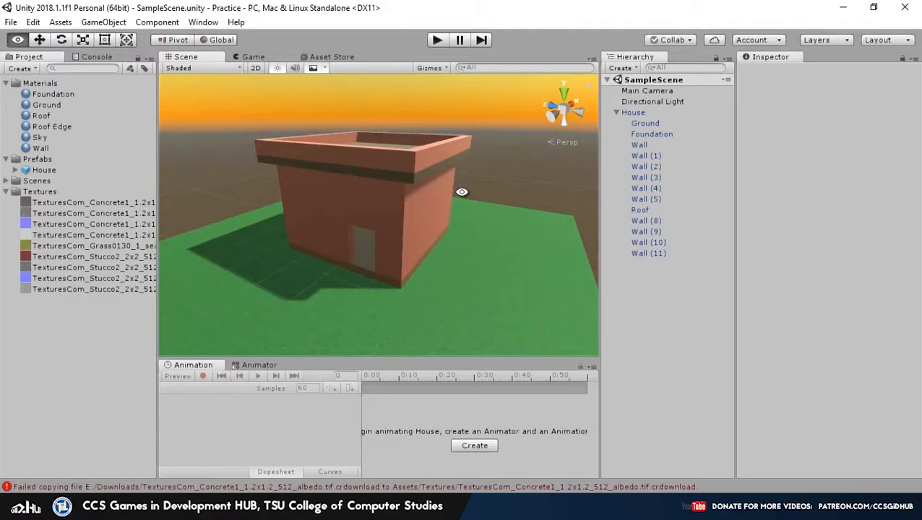
drag(463, 191, 437, 249)
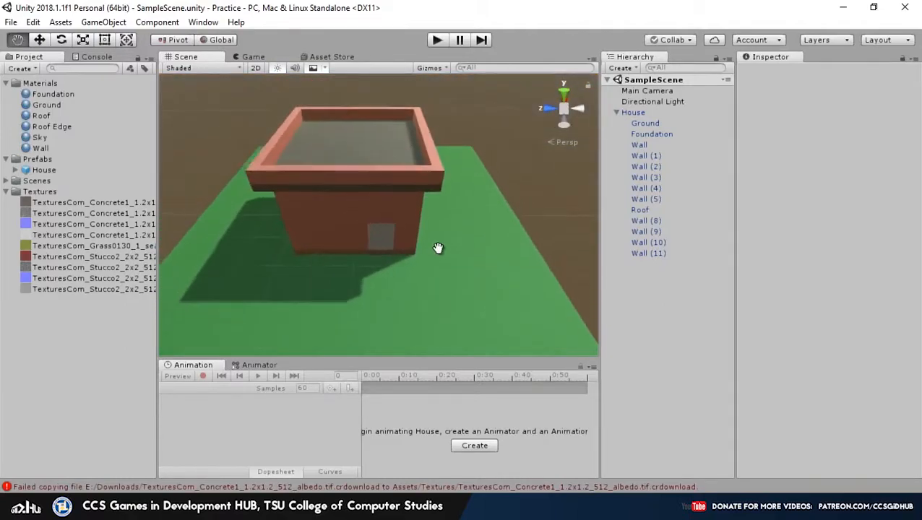
drag(440, 248, 439, 213)
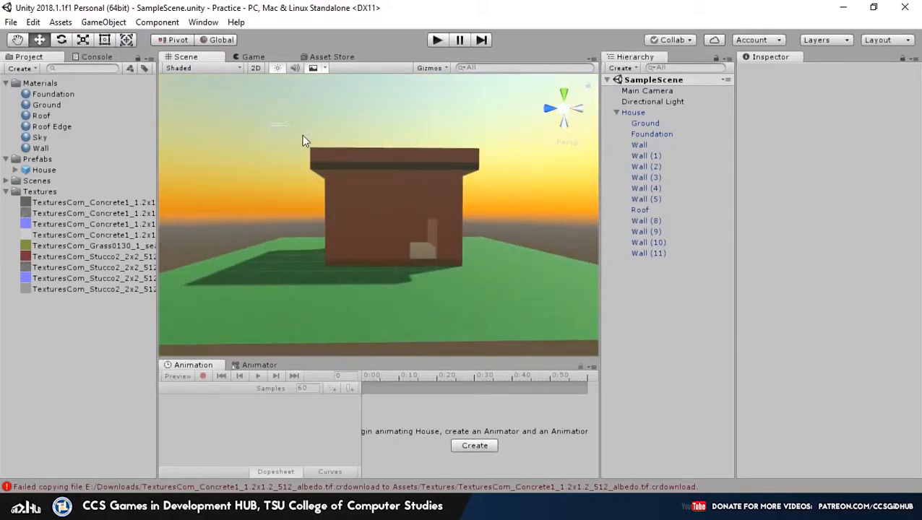
click(645, 123)
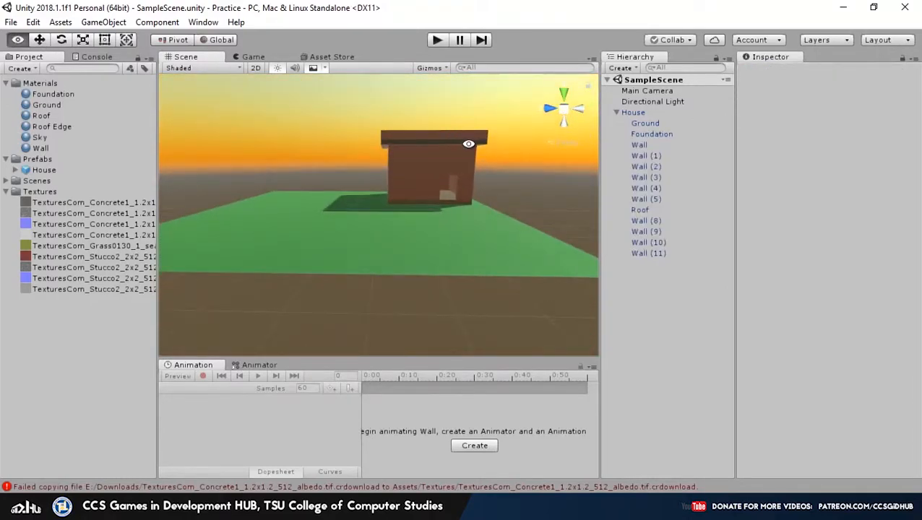
drag(469, 143, 324, 168)
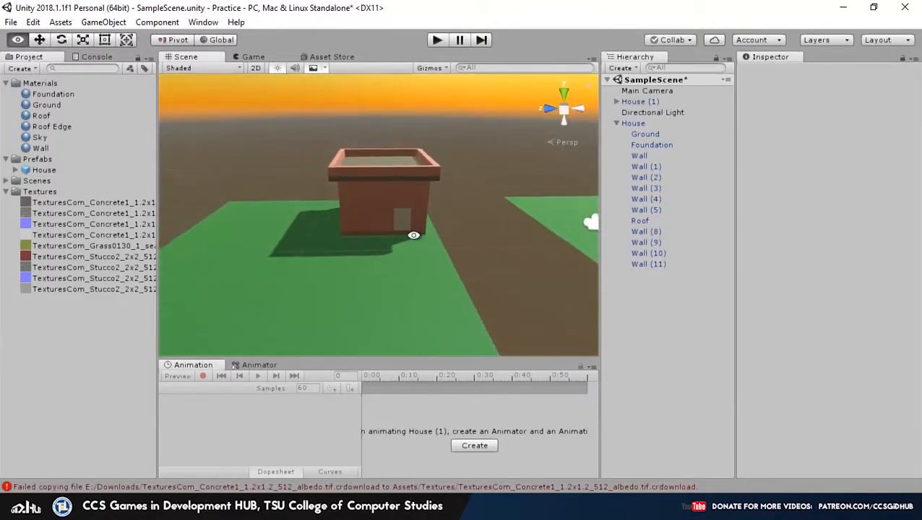
Step: Delete the extra House (1) copy, keeping the original House instance
click(633, 123)
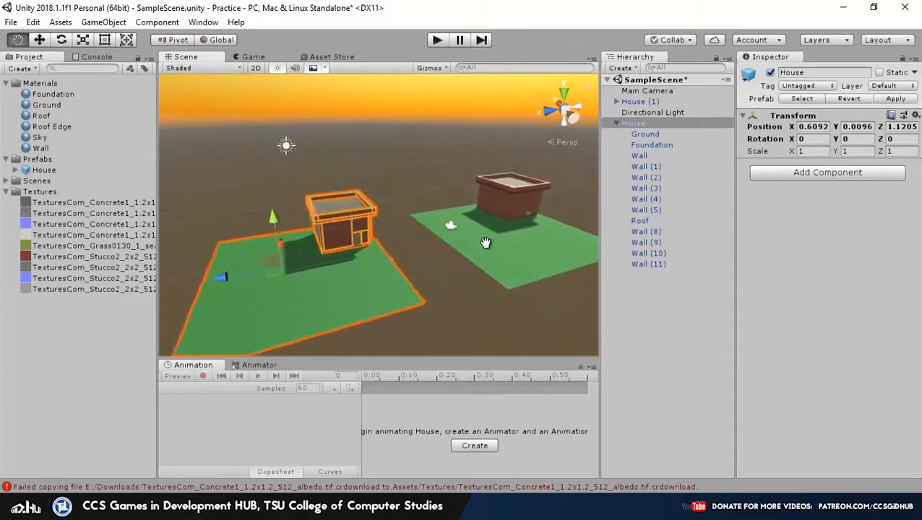
drag(485, 243, 416, 194)
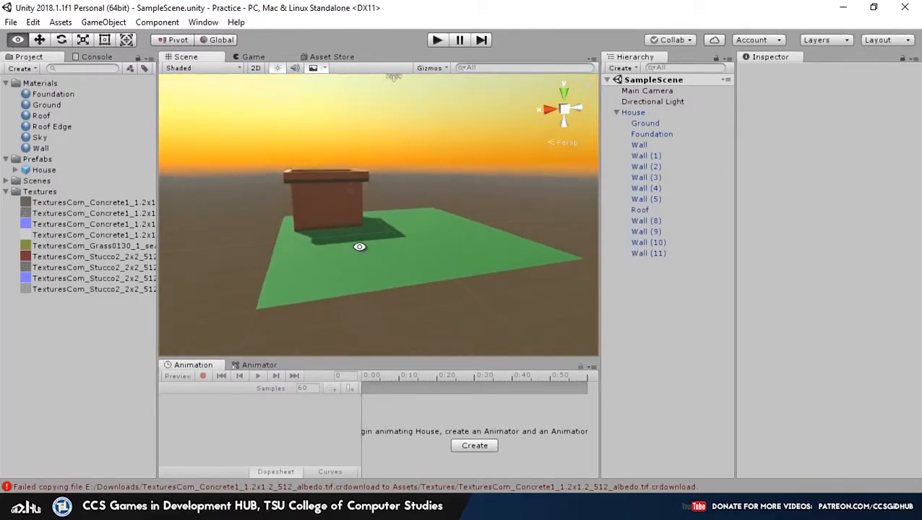
drag(360, 246, 295, 290)
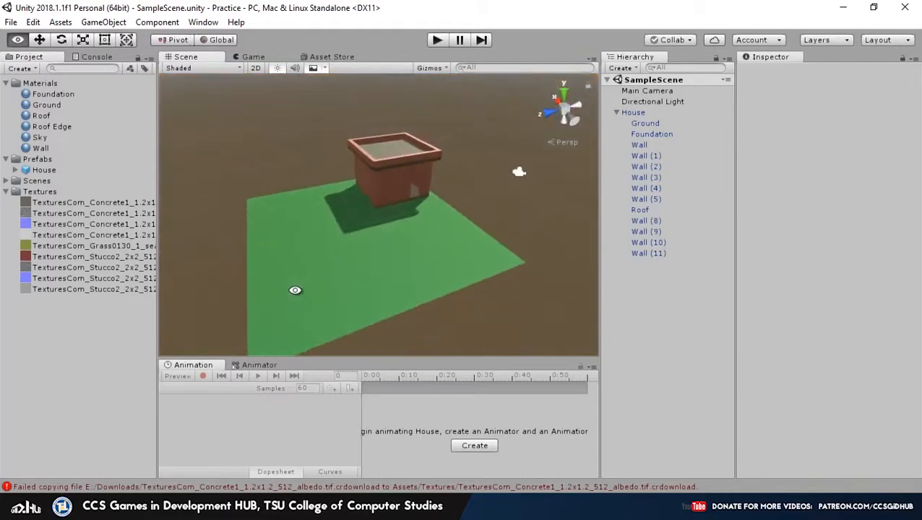
drag(295, 289, 362, 254)
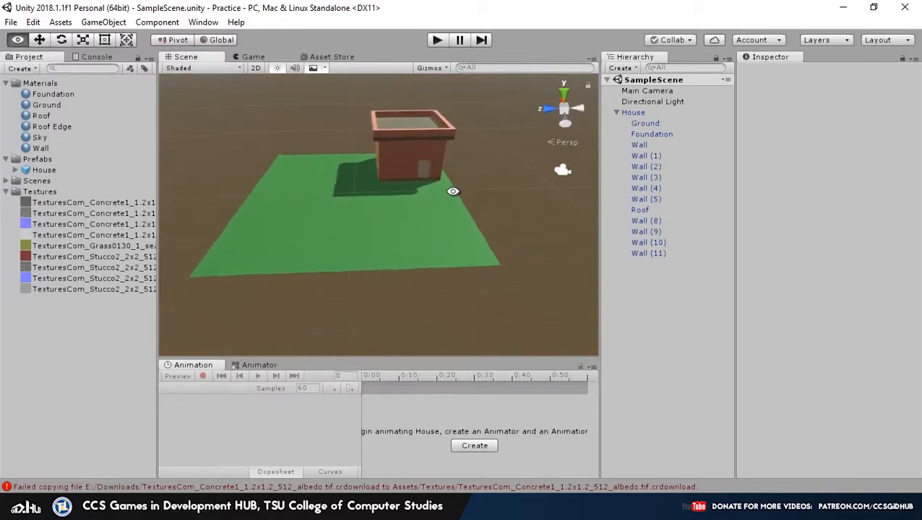
drag(453, 191, 437, 254)
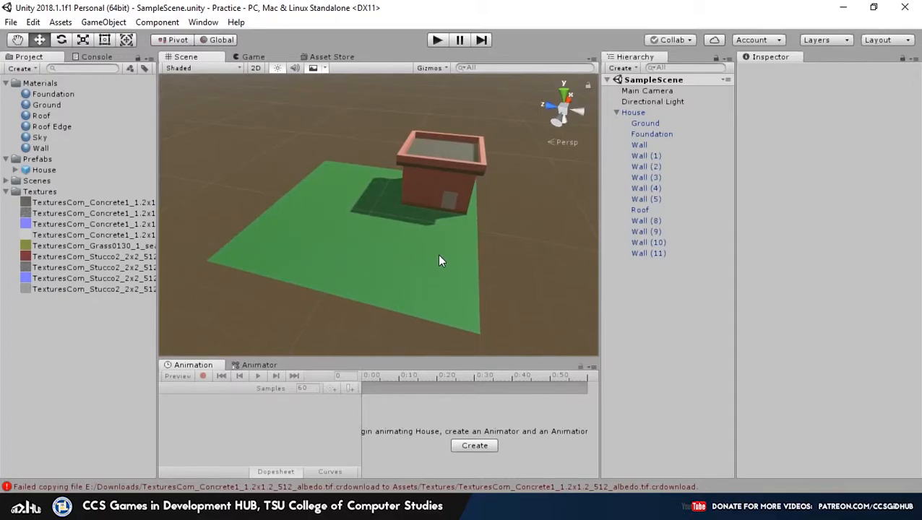
mouse_move(445, 254)
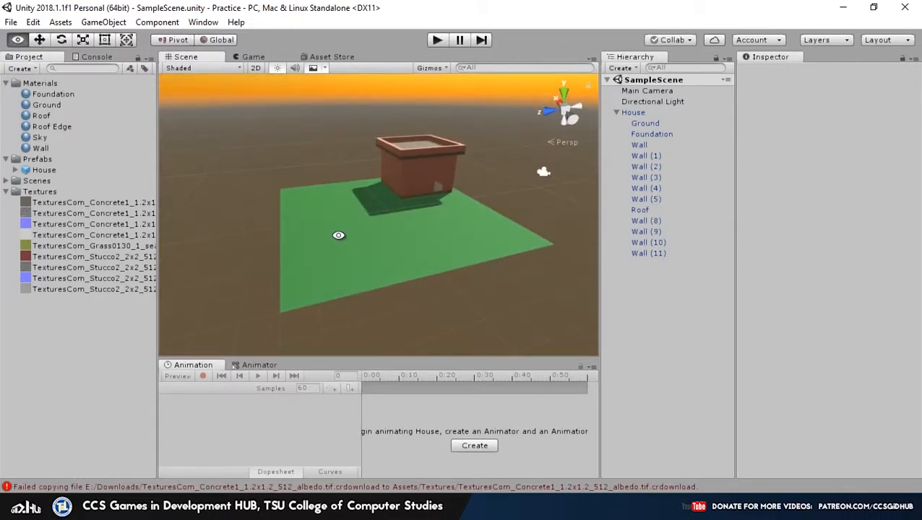
drag(338, 234, 412, 251)
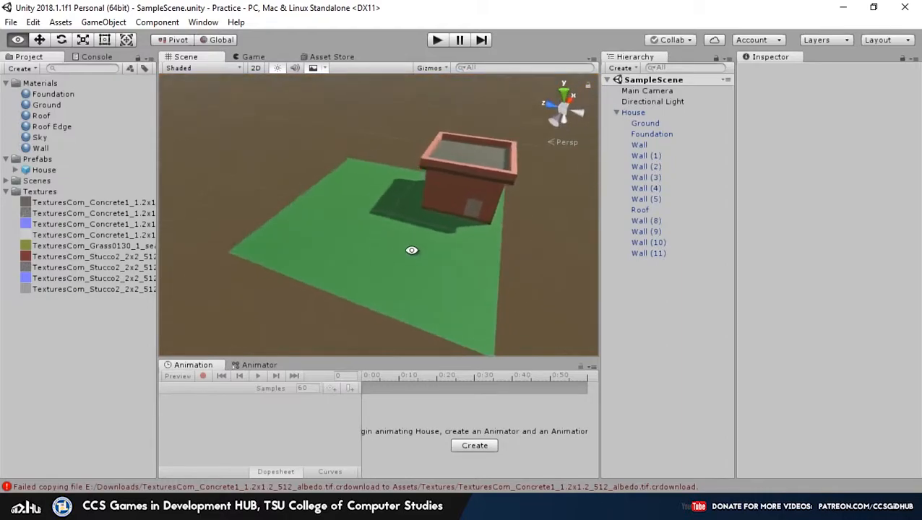
drag(412, 252, 469, 241)
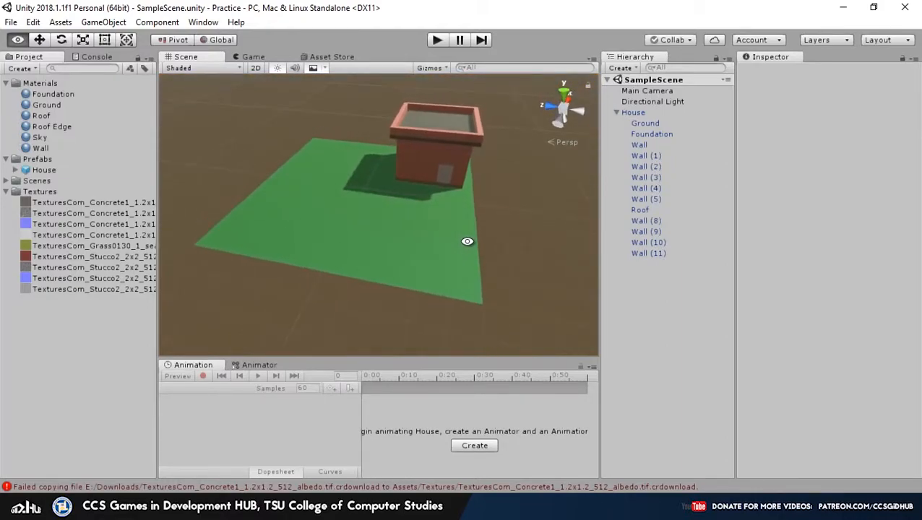